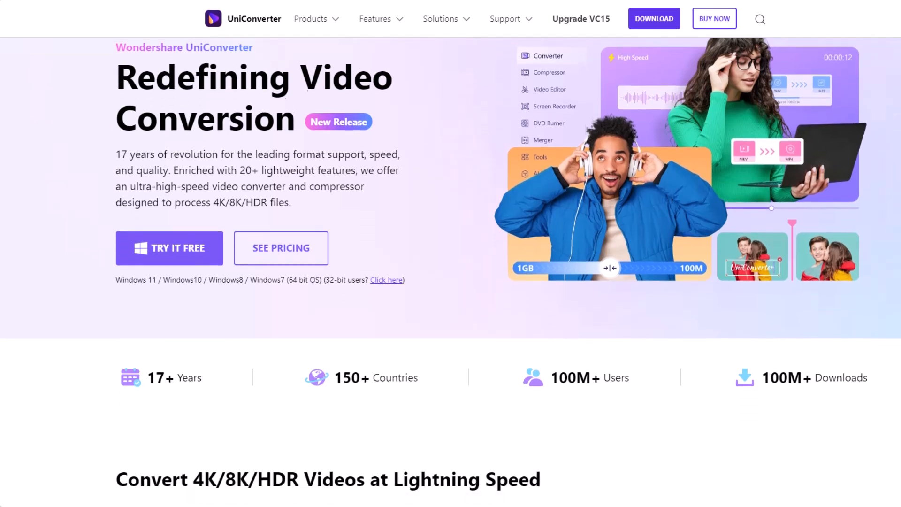
Scroll through the UniConverter product webpage, then bring up the desktop app's home screen
scroll(down, 3)
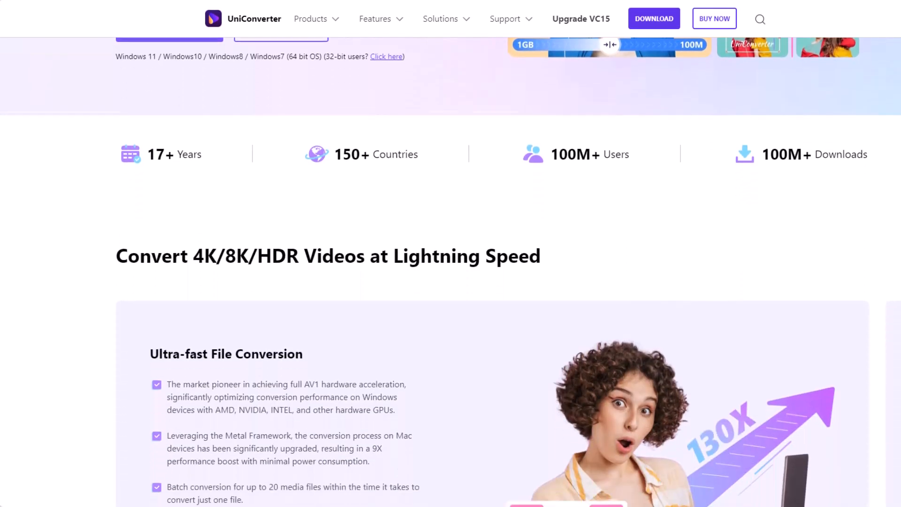
scroll(down, 3)
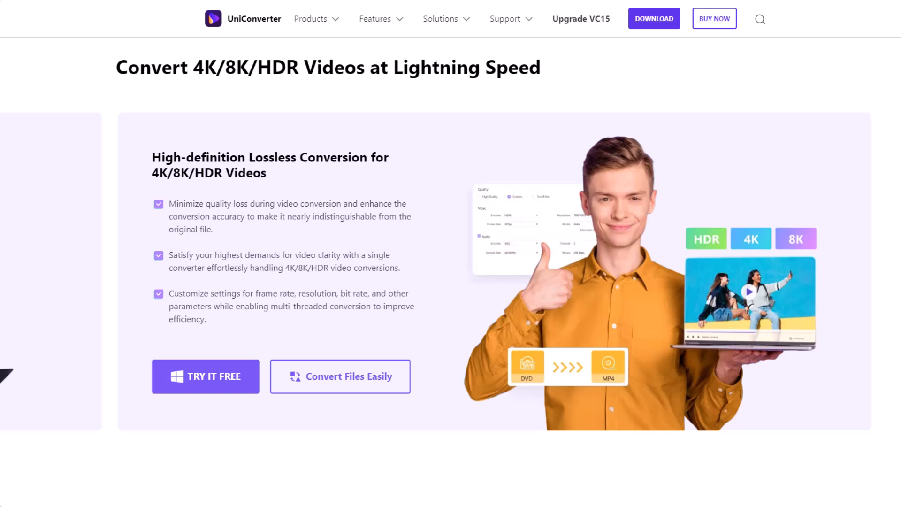
scroll(down, 3)
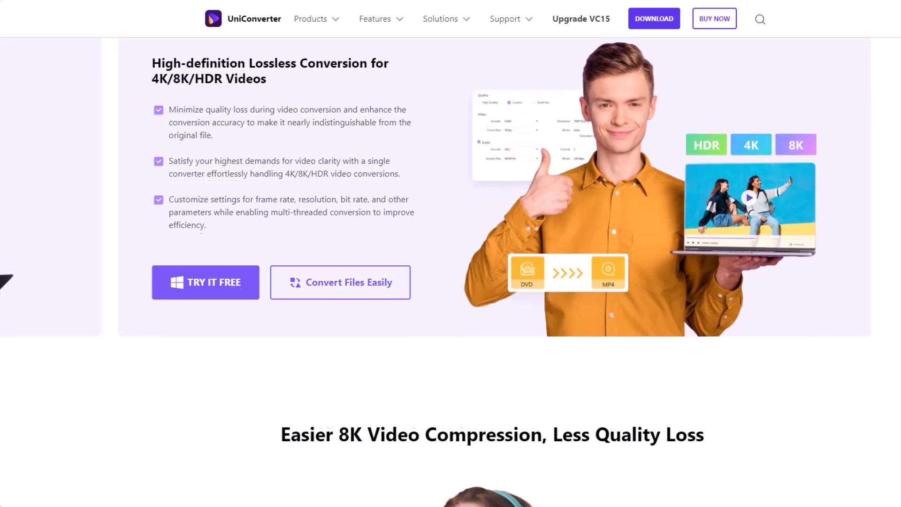
scroll(down, 3)
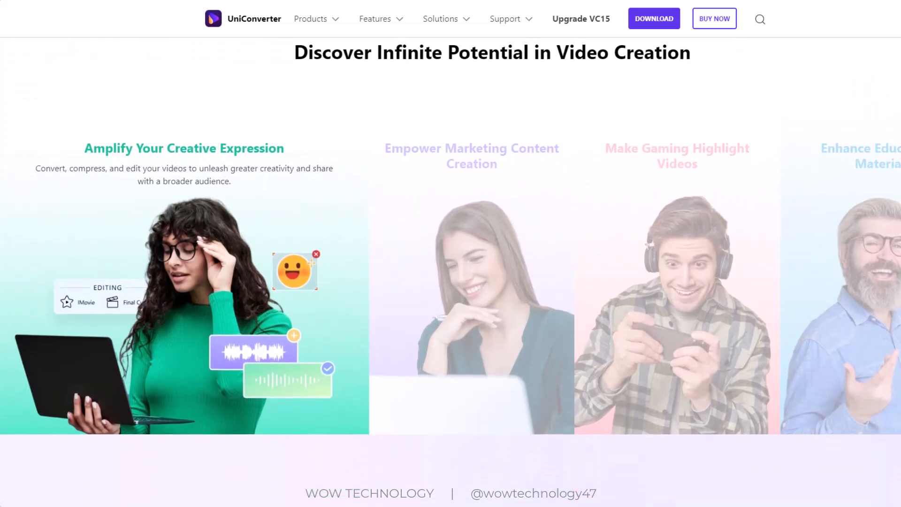
scroll(down, 3)
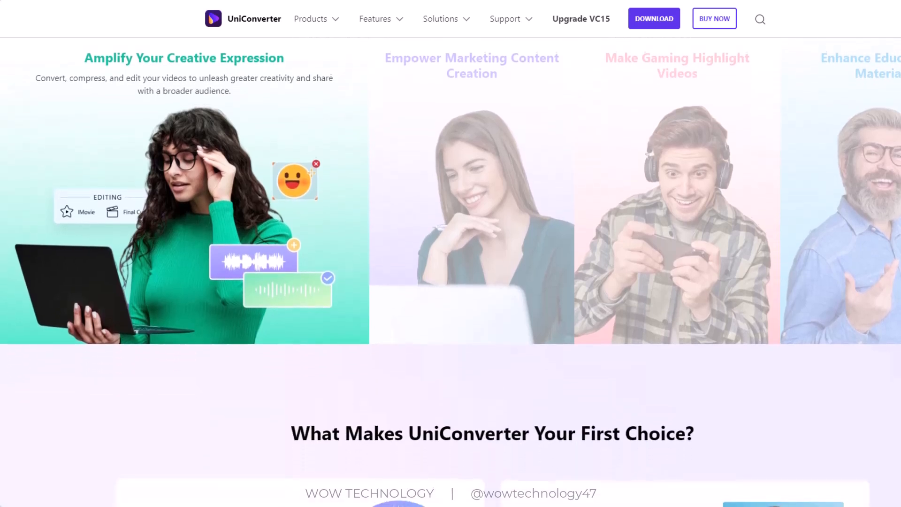
scroll(down, 3)
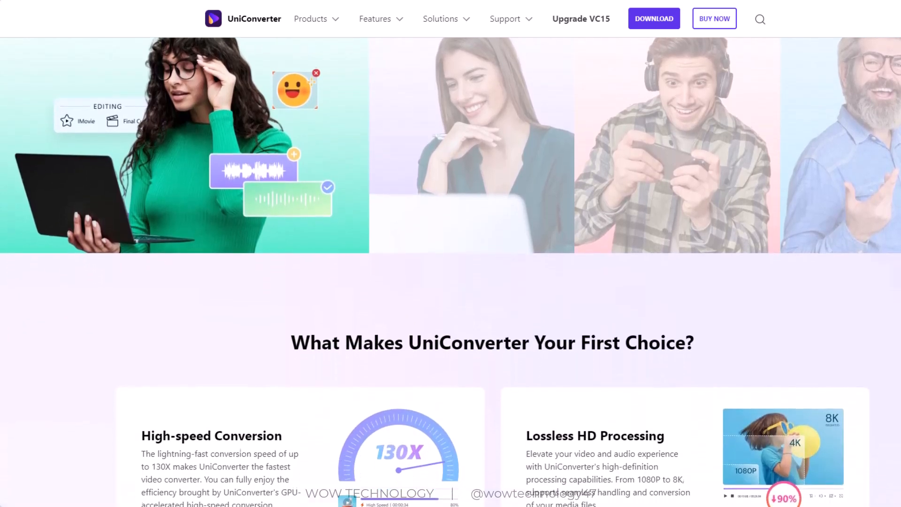
scroll(down, 3)
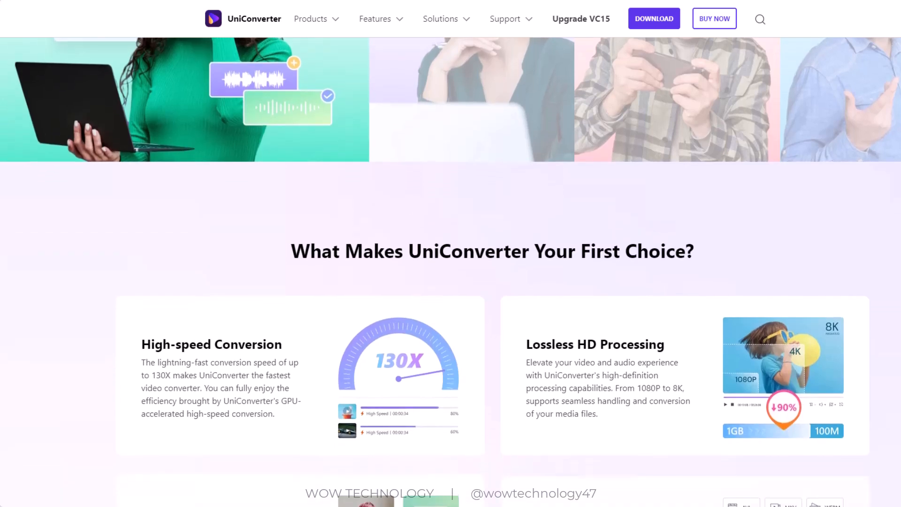
scroll(down, 3)
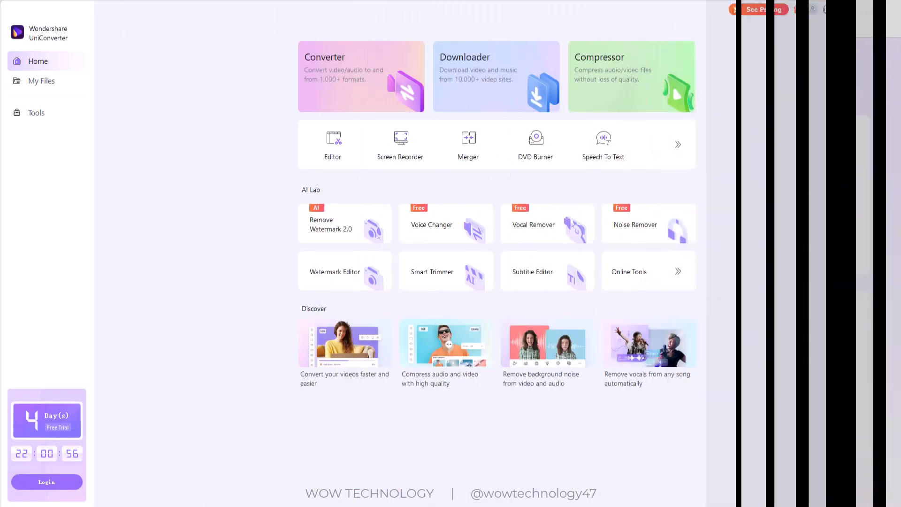
Sign in with the Wondershare ID and dismiss the promotional pop-up
click(813, 10)
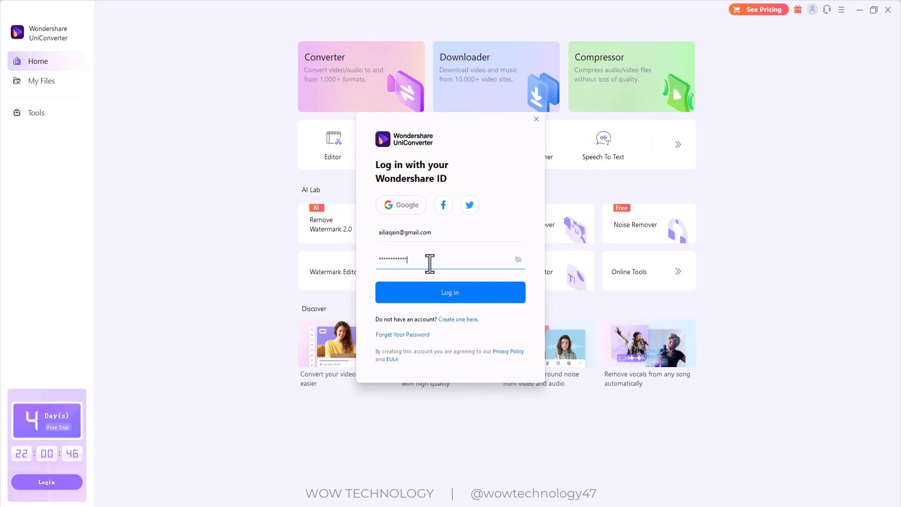
click(450, 292)
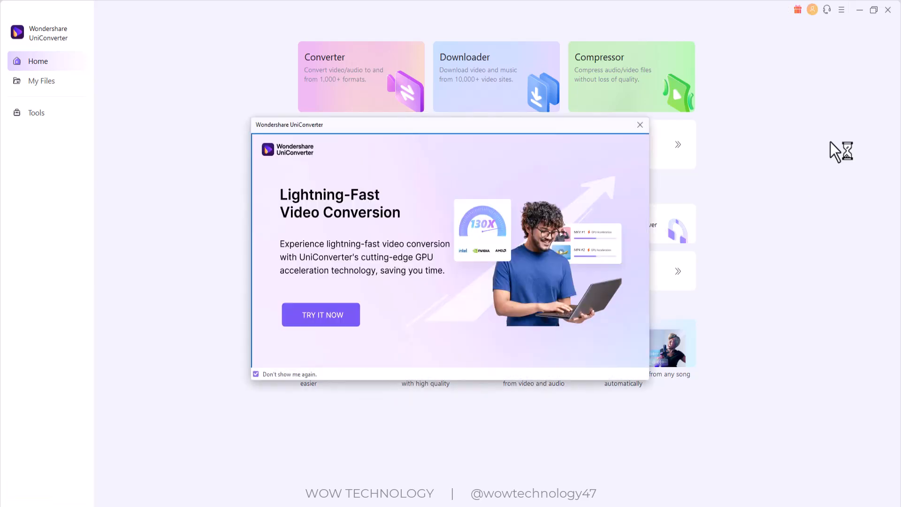
click(639, 125)
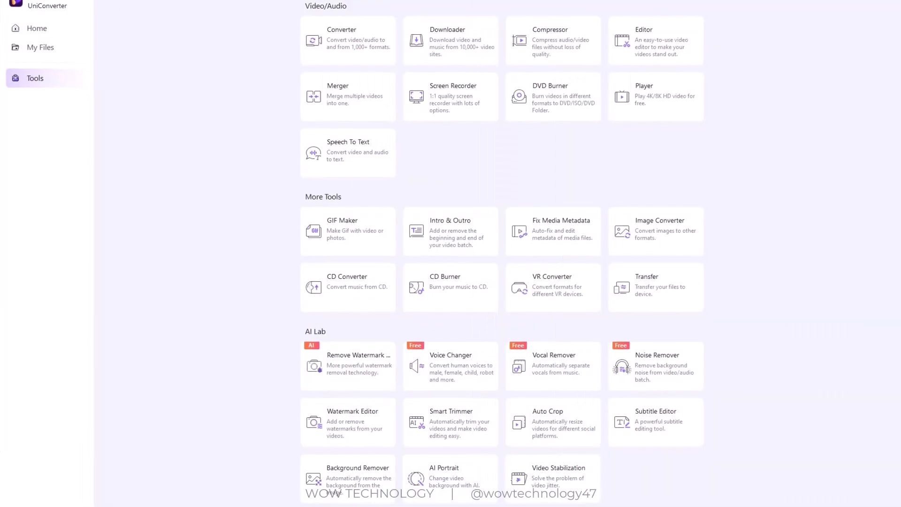
scroll(down, 3)
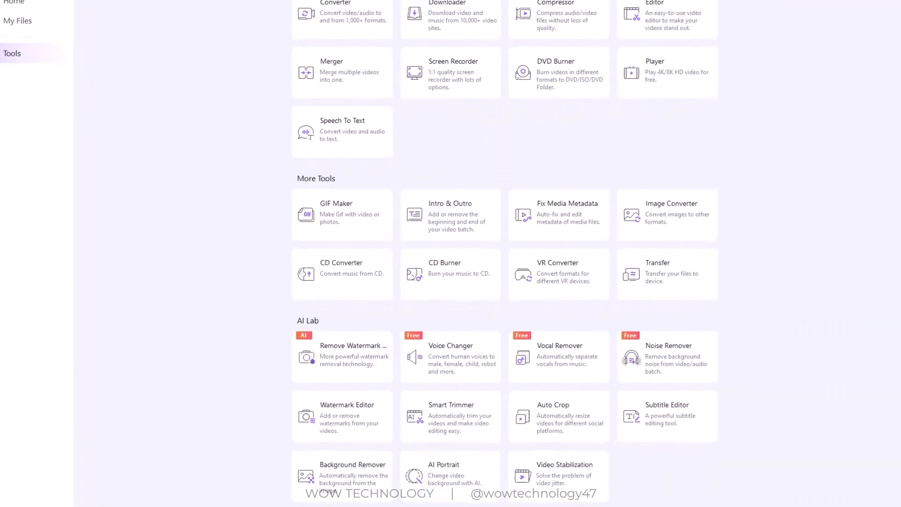
scroll(down, 3)
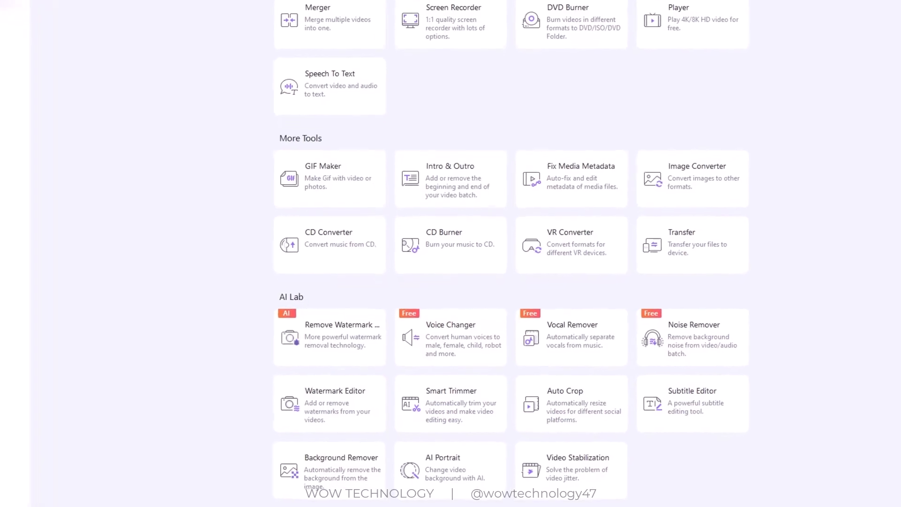
scroll(down, 3)
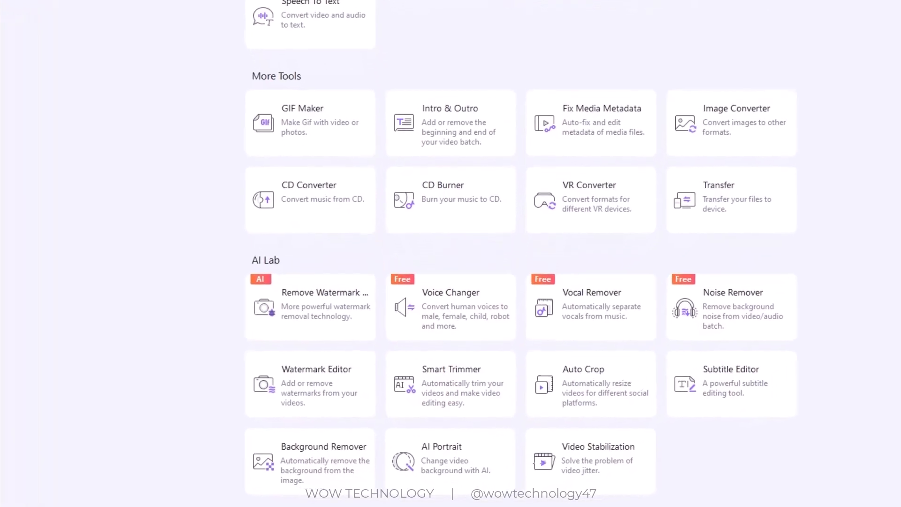
scroll(down, 3)
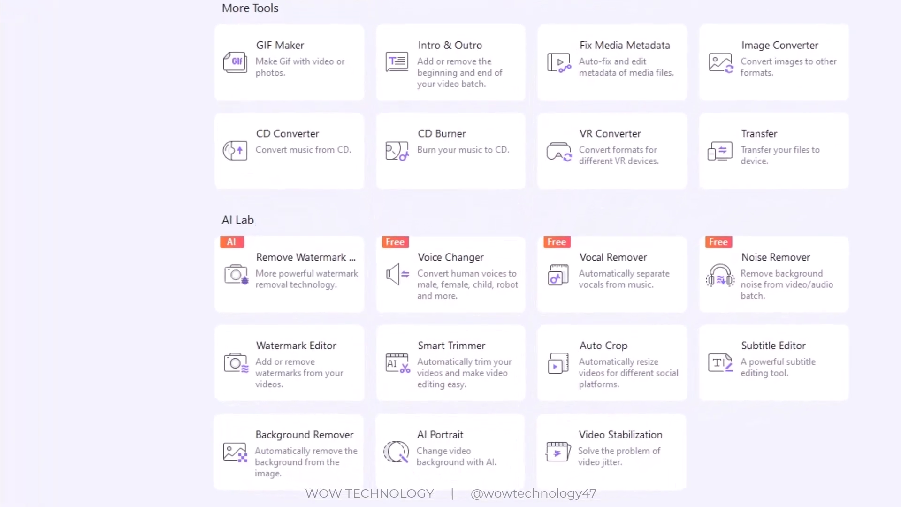
scroll(down, 3)
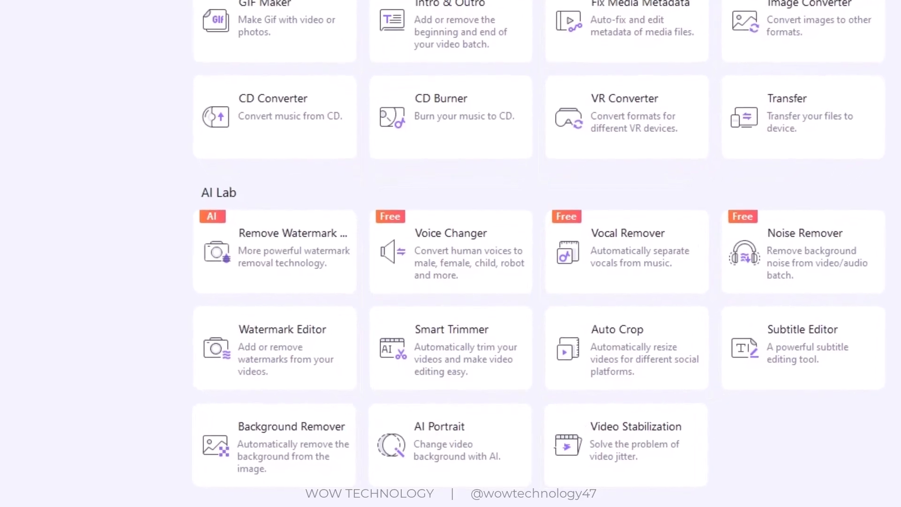
scroll(down, 3)
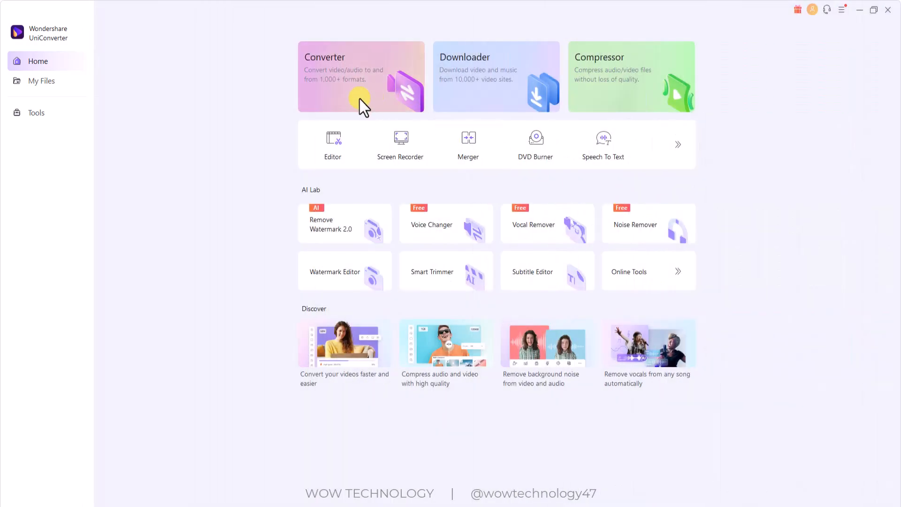
Load the MP3 in the Converter, choose WAV output, and start converting
click(361, 76)
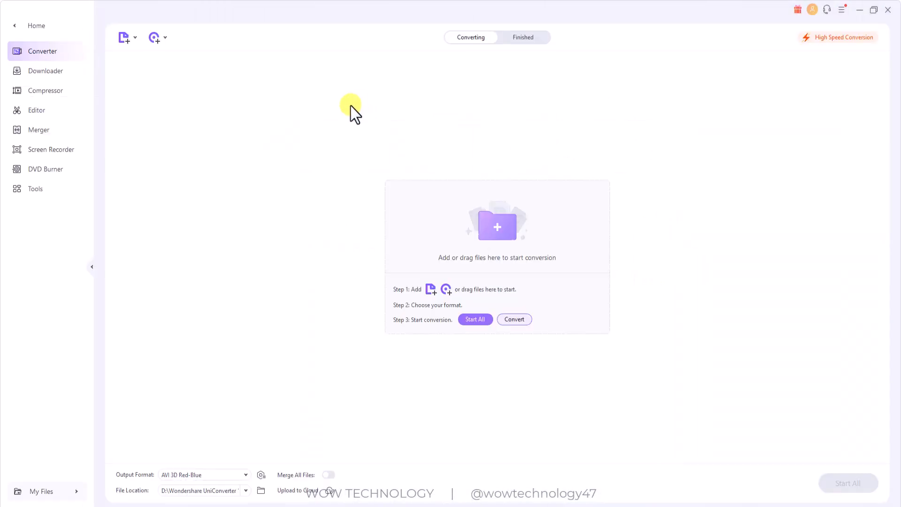
click(122, 37)
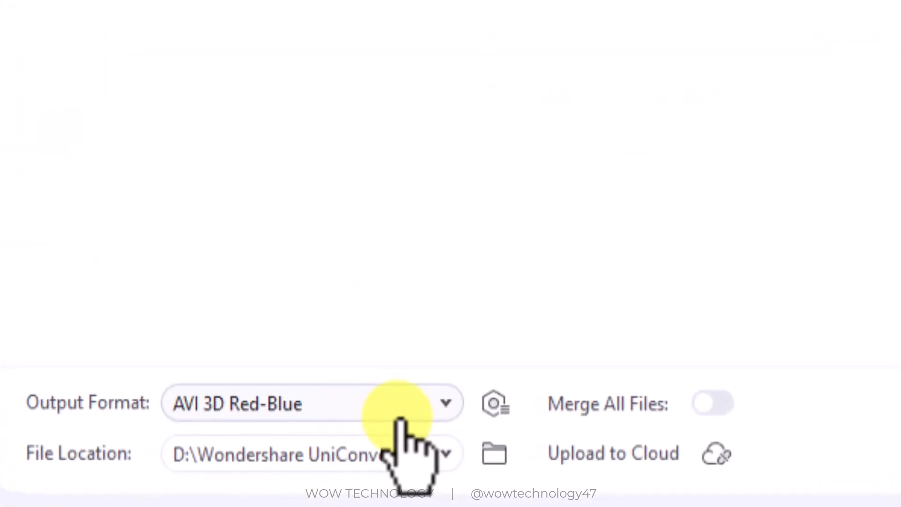
click(445, 404)
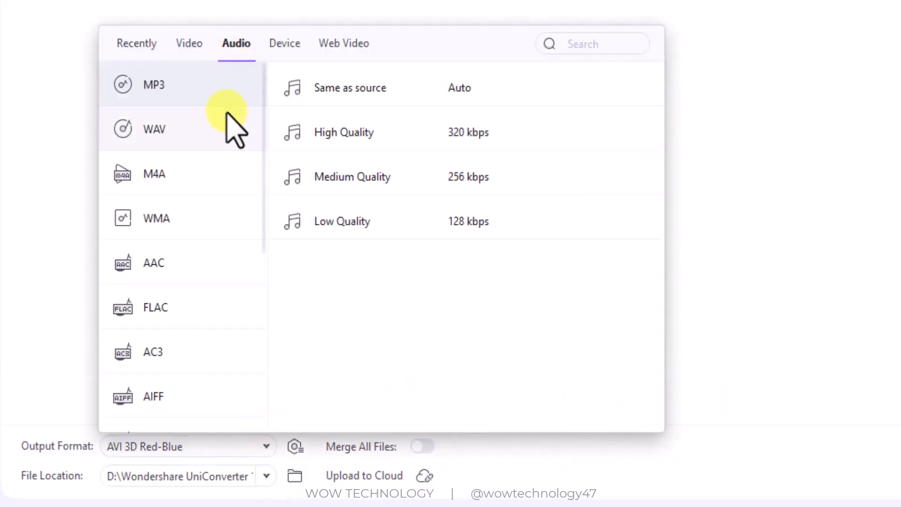
click(154, 129)
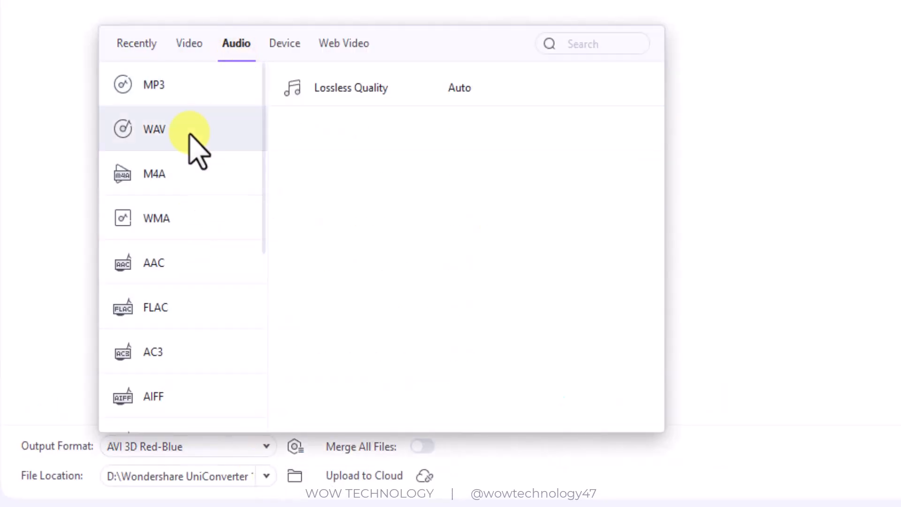
click(153, 129)
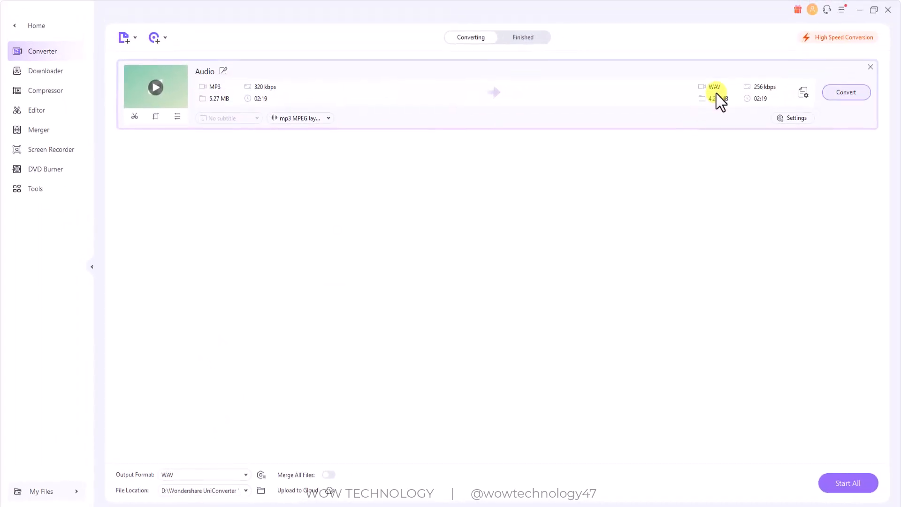
click(869, 66)
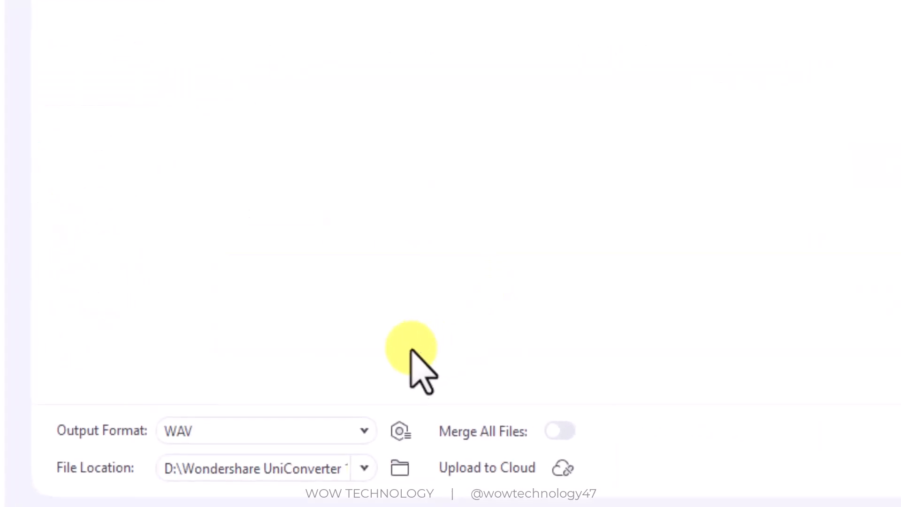
Browse the Video, Device and Web Video output tabs toward the MOV HD 720P preset
click(363, 431)
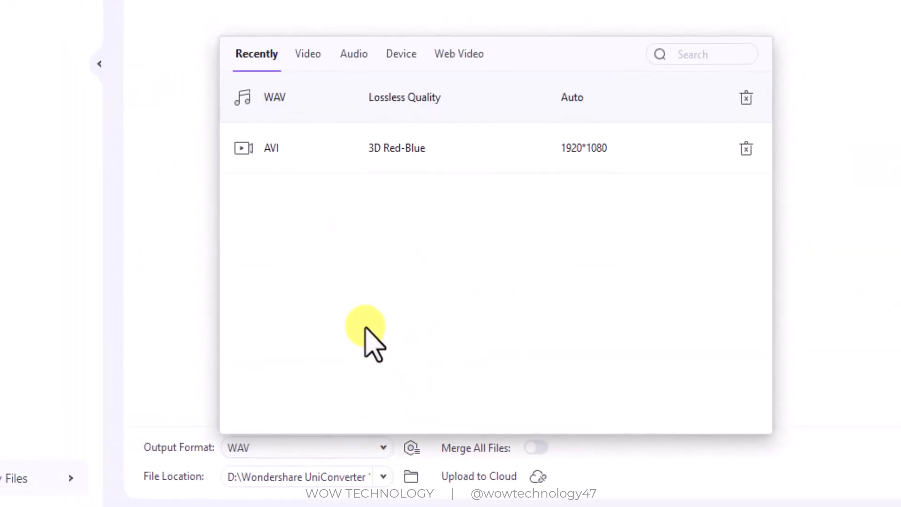
click(307, 54)
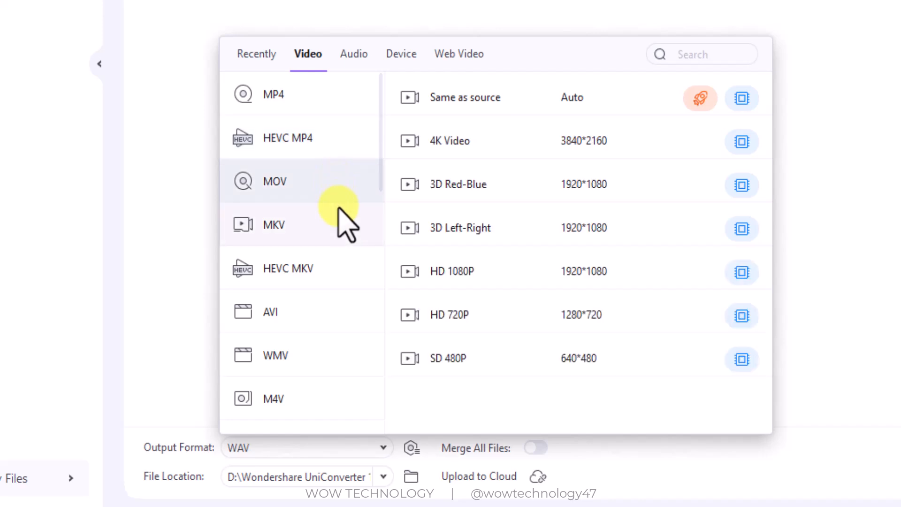
mouse_move(339, 269)
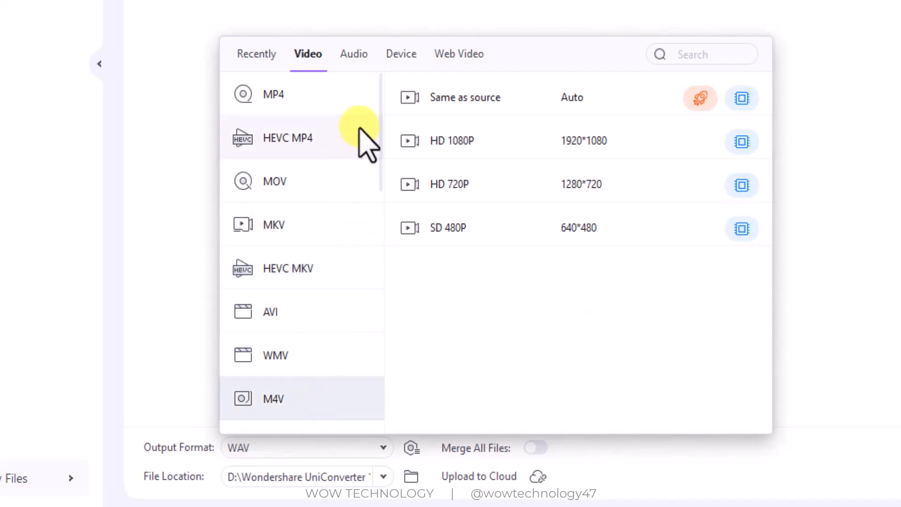
click(401, 54)
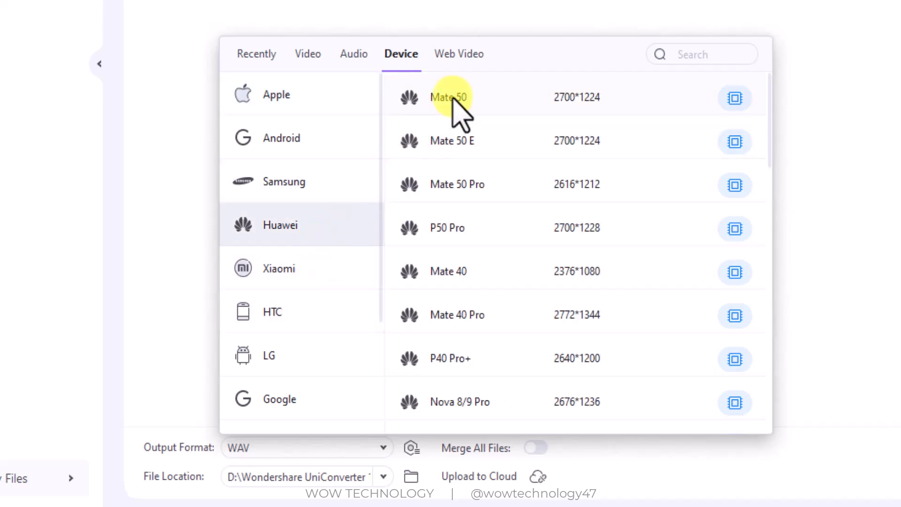
click(459, 54)
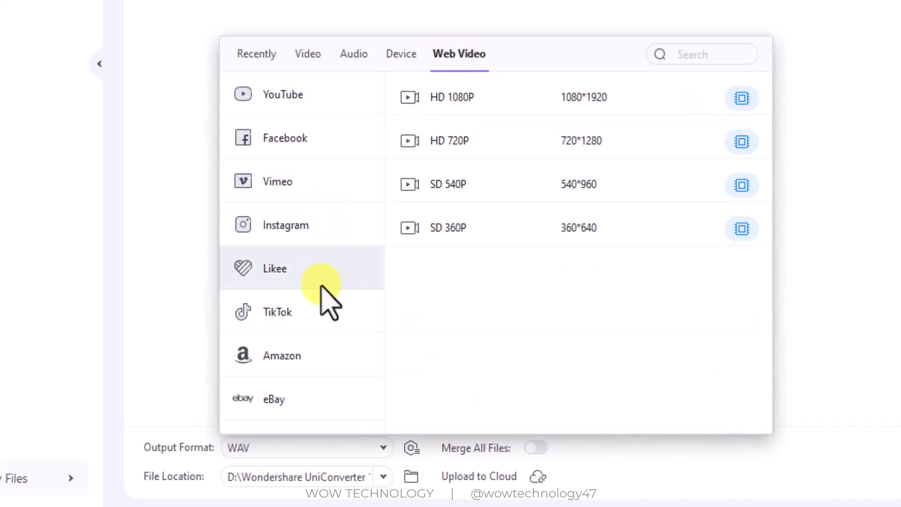
click(307, 53)
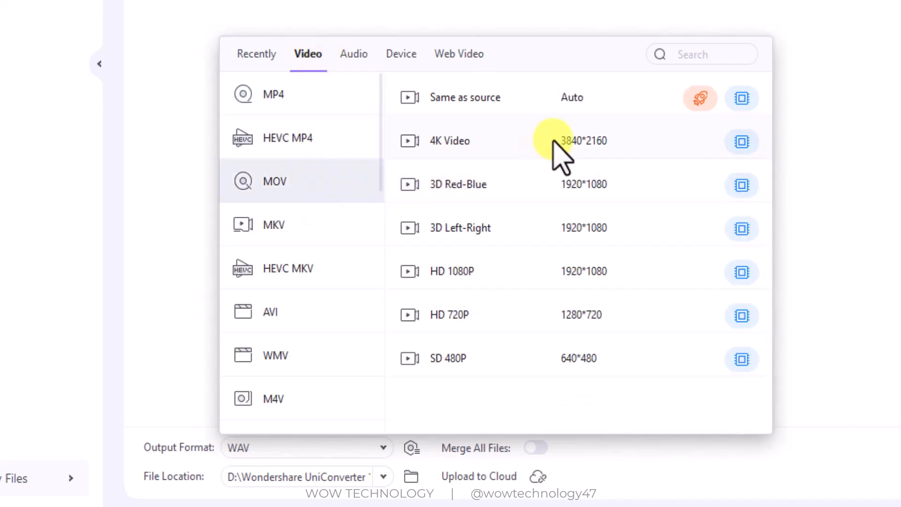
mouse_move(569, 155)
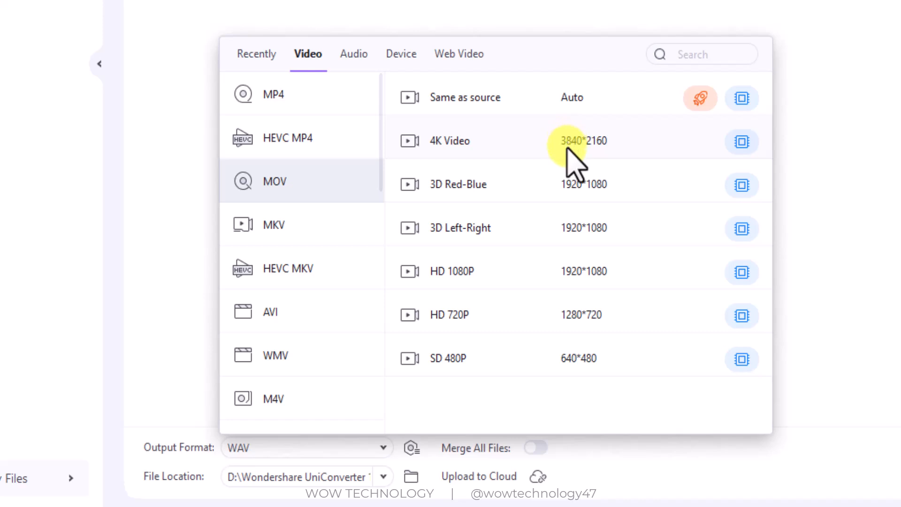
mouse_move(580, 236)
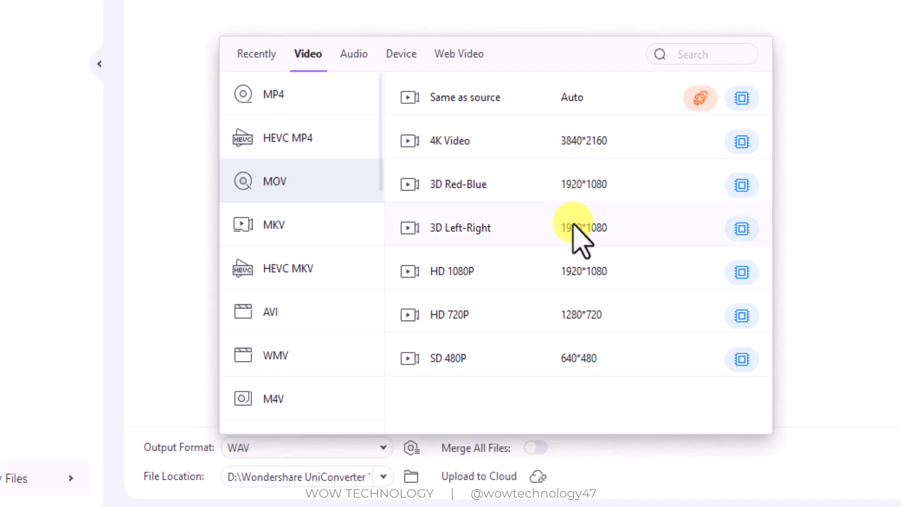
mouse_move(577, 313)
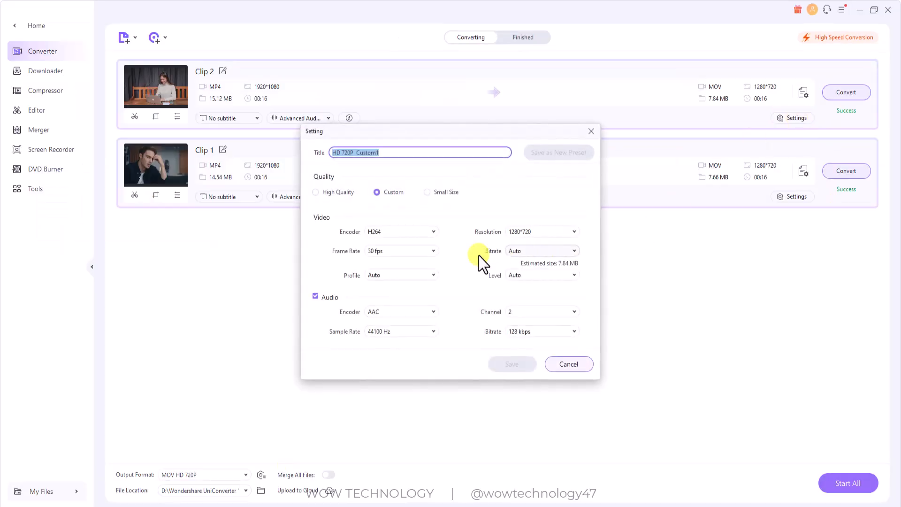
Cancel the Setting dialog, convert both clips to 1280*720 MOV, and view Finished
click(568, 364)
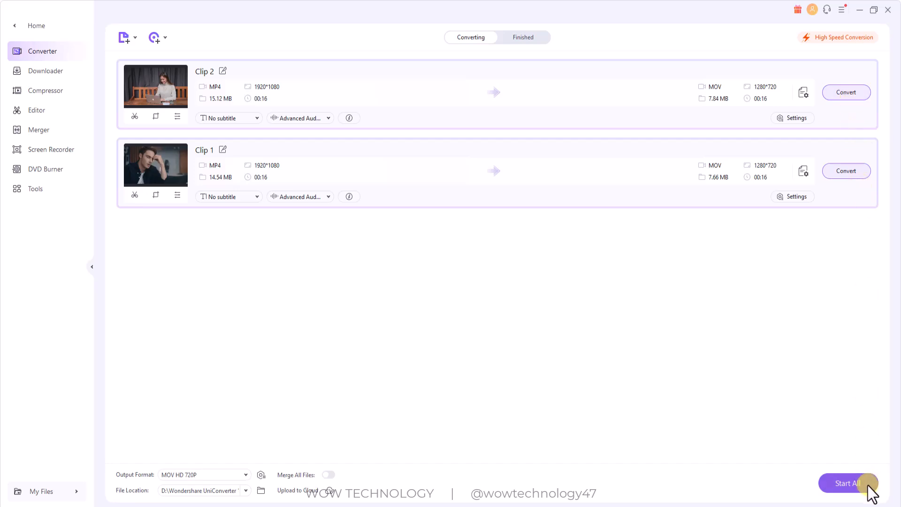
click(848, 483)
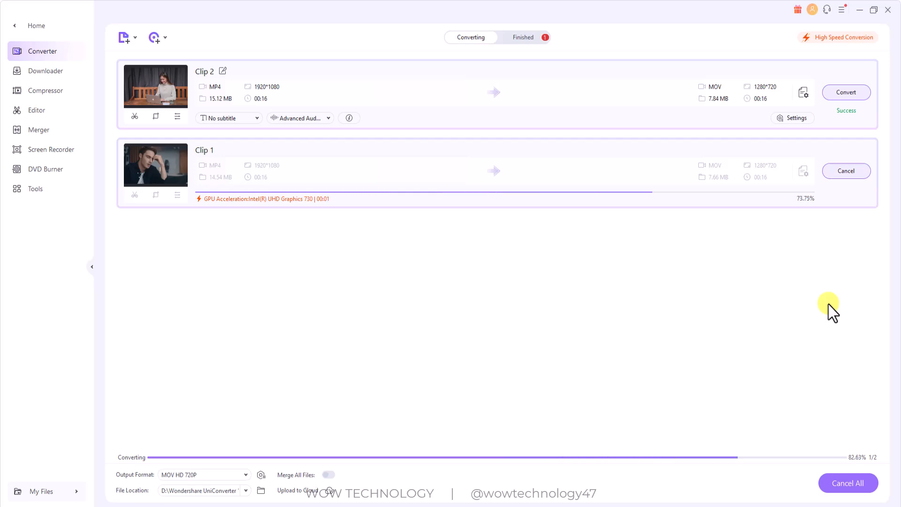
click(523, 37)
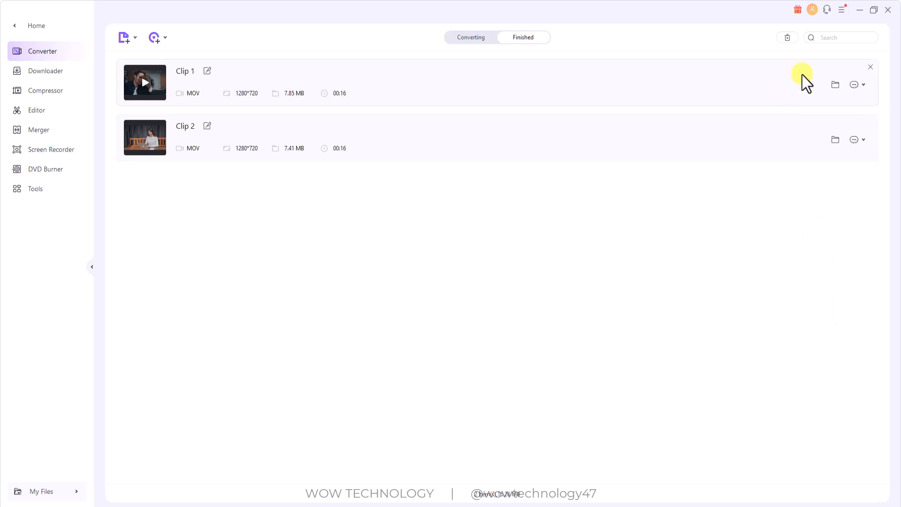
Open the Converted folder and view Clip 1's properties: a 7.85 MB MOV file
click(835, 85)
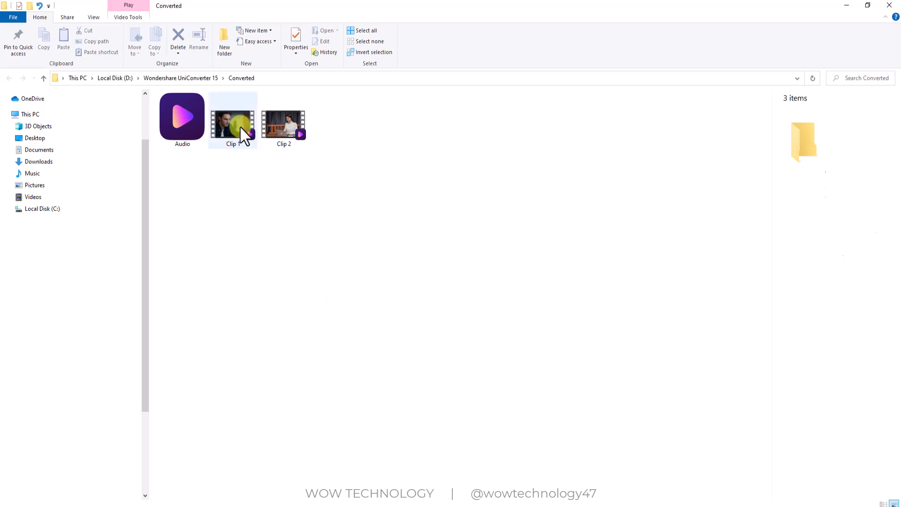
click(233, 120)
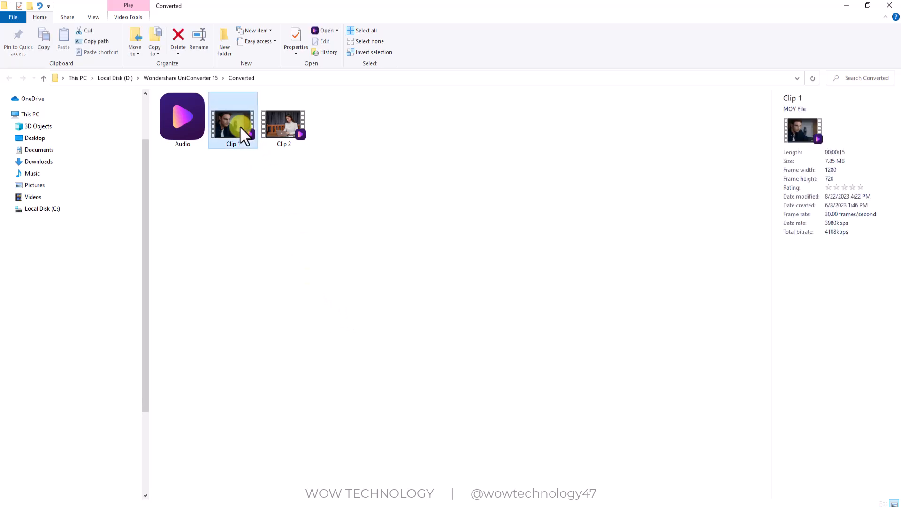
right_click(232, 121)
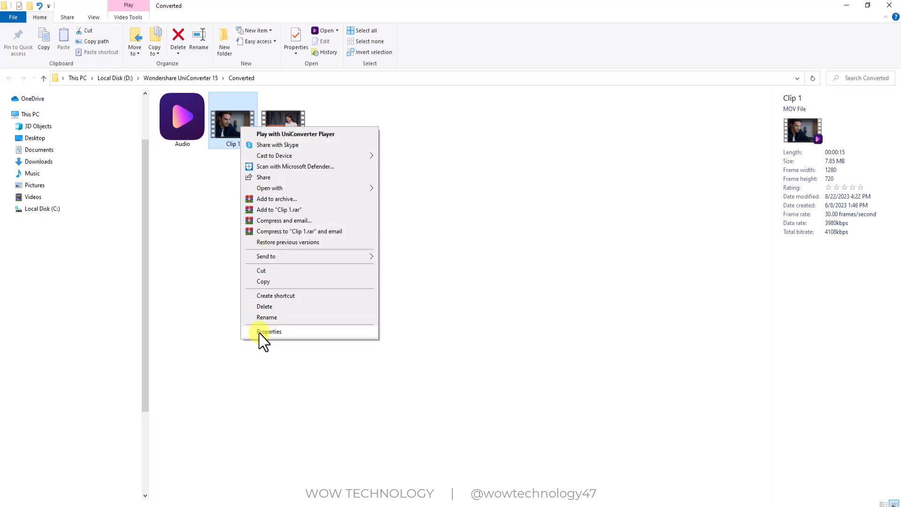
click(268, 332)
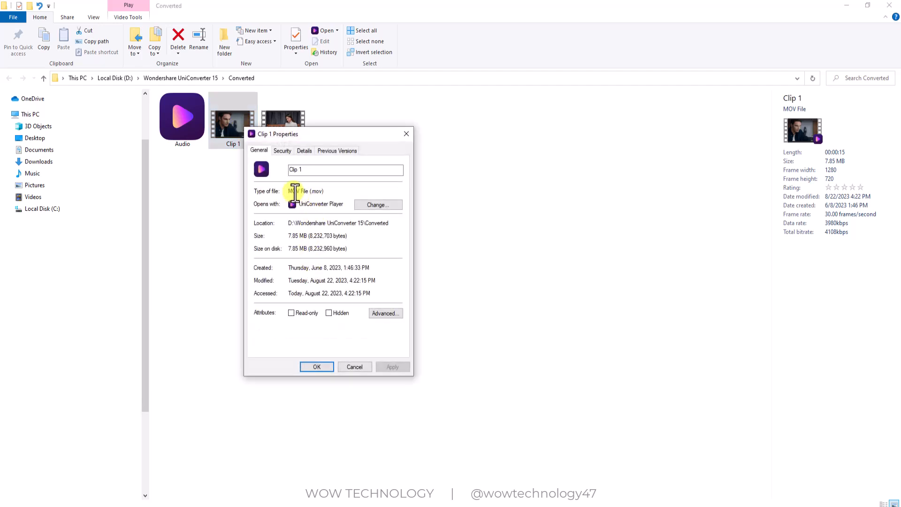
mouse_move(331, 336)
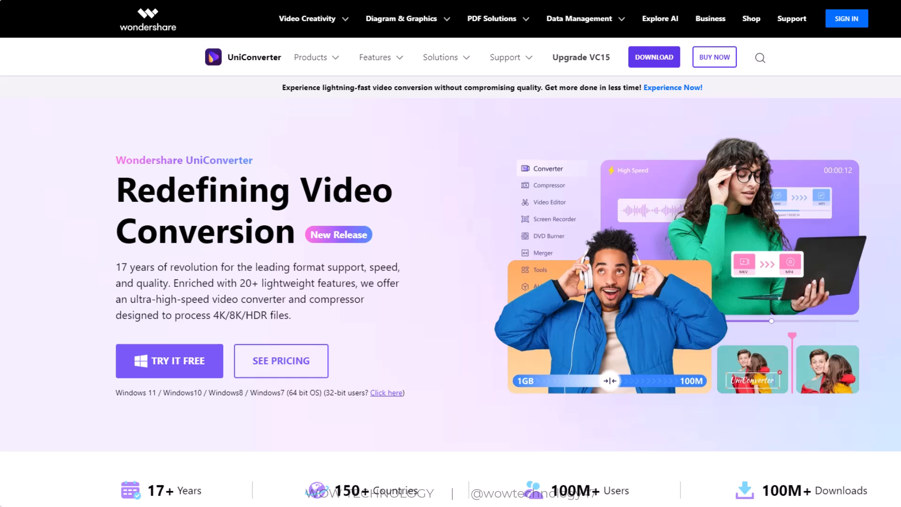
scroll(down, 3)
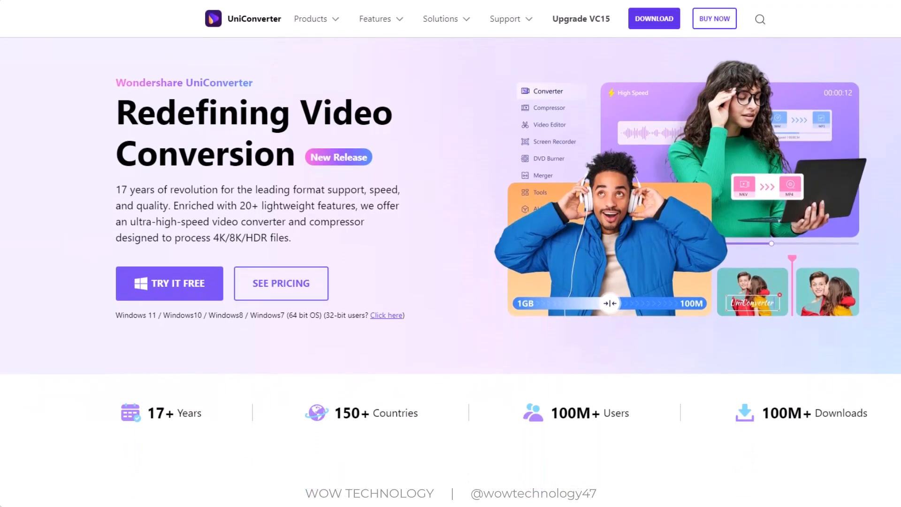
scroll(down, 3)
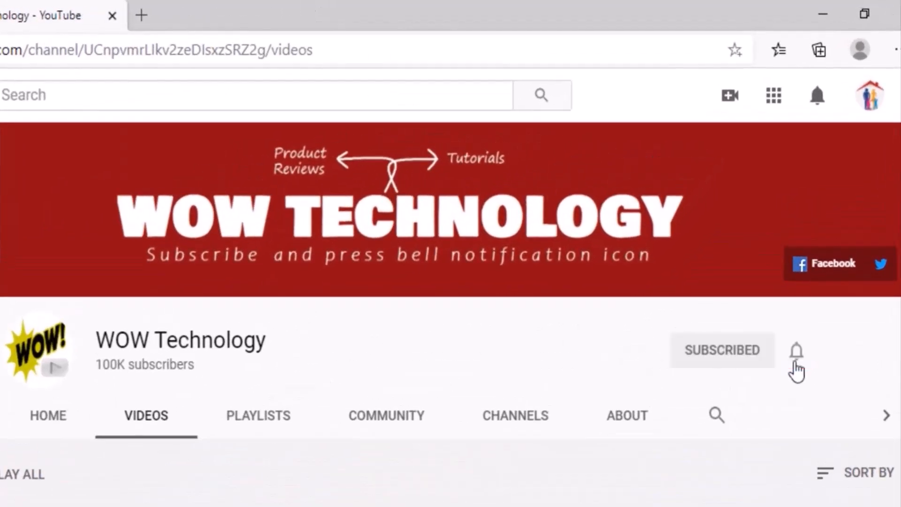
click(797, 351)
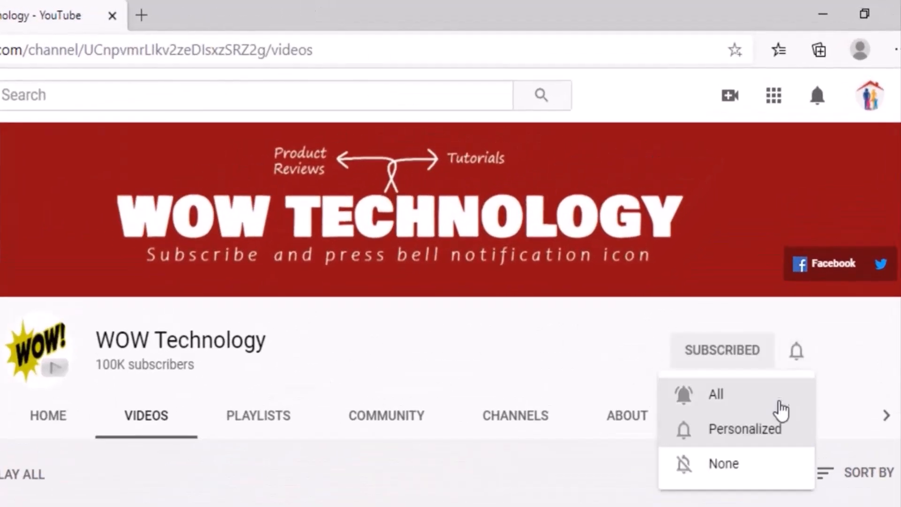